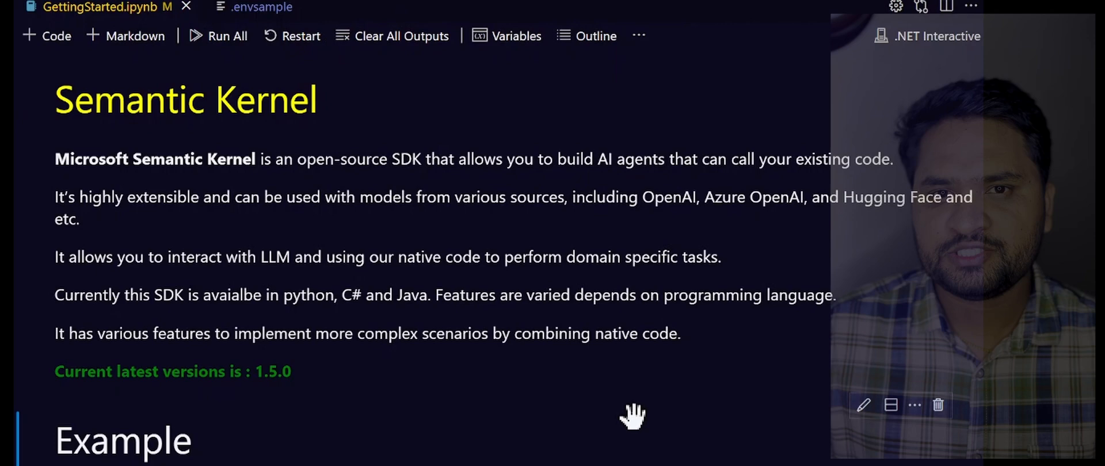
- Review the prompt template with Angry, Happy and Needs improvement emotions, then select its full text
scroll("down", 3)
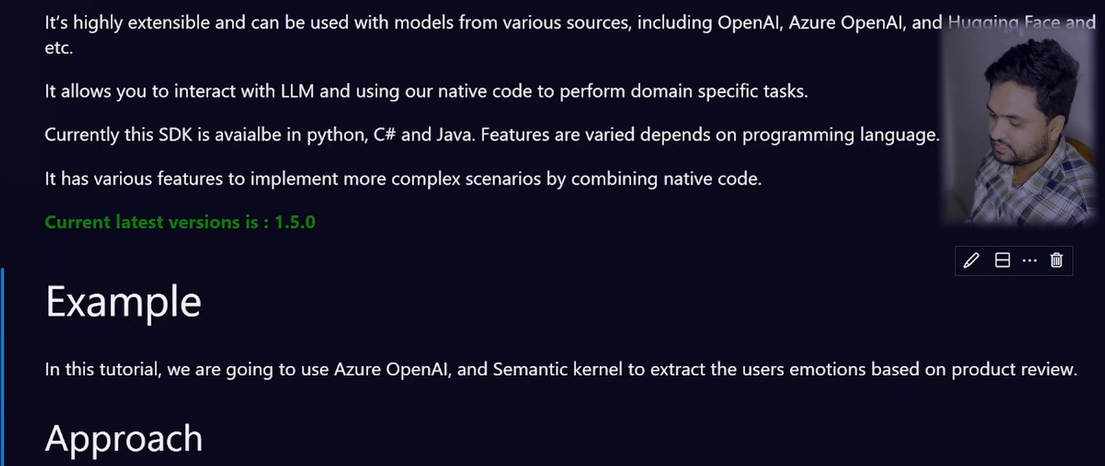
scroll("down", 3)
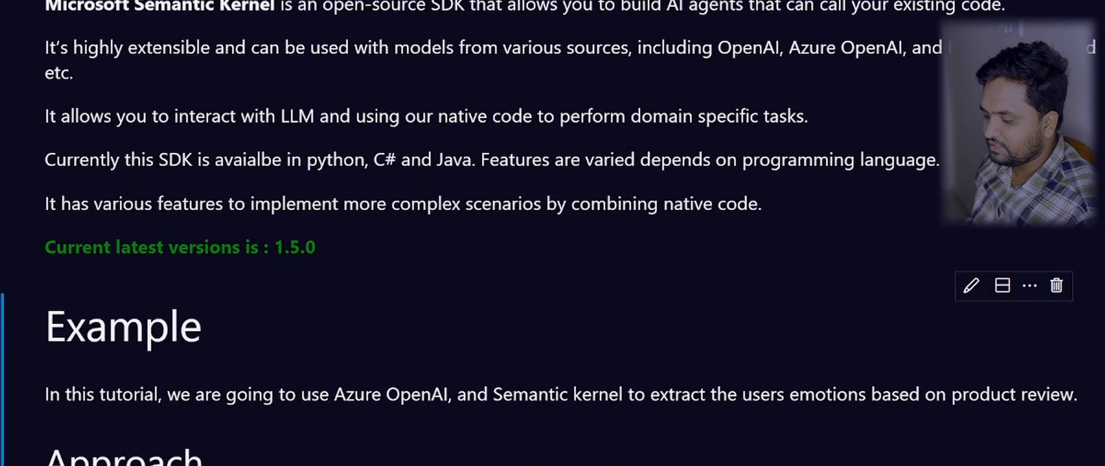
scroll("down", 3)
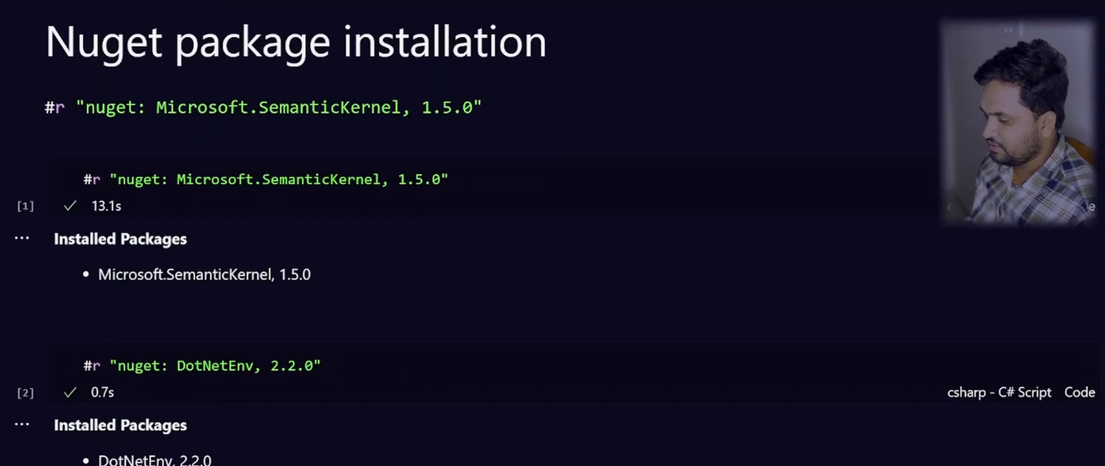
scroll("down", 3)
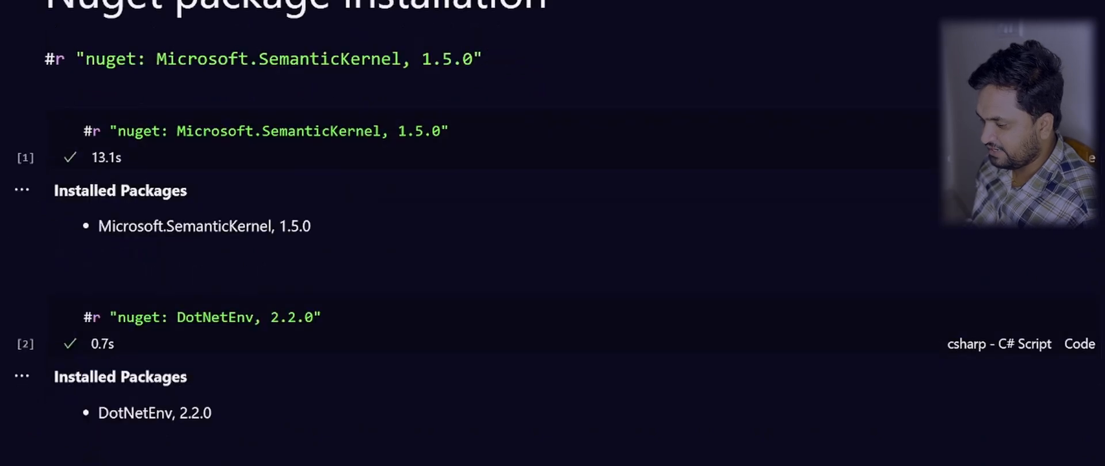
scroll("down", 3)
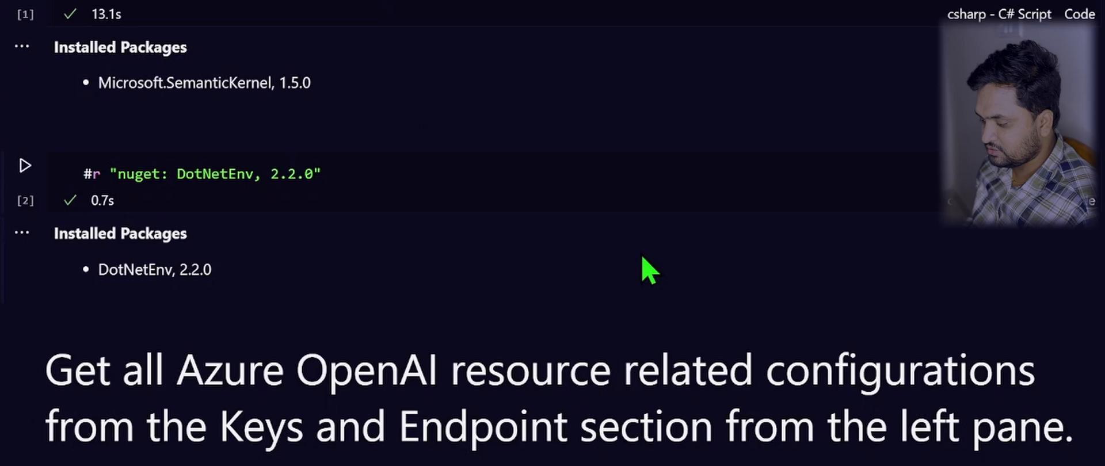
scroll("down", 3)
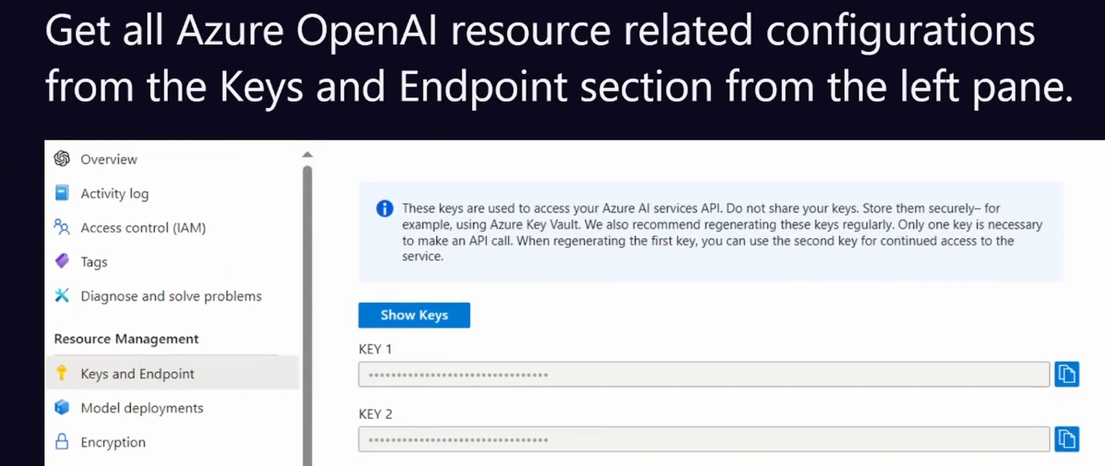
scroll("down", 3)
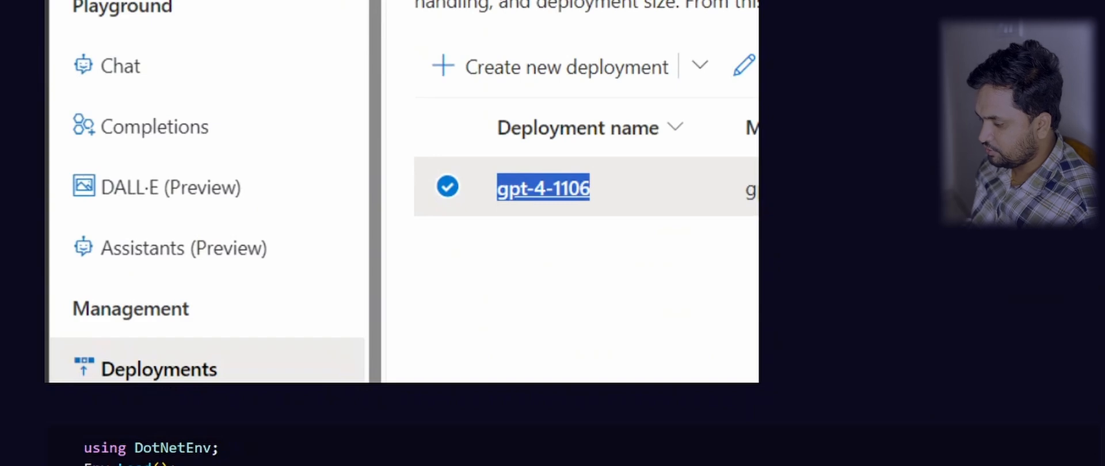
mouse_move(486, 246)
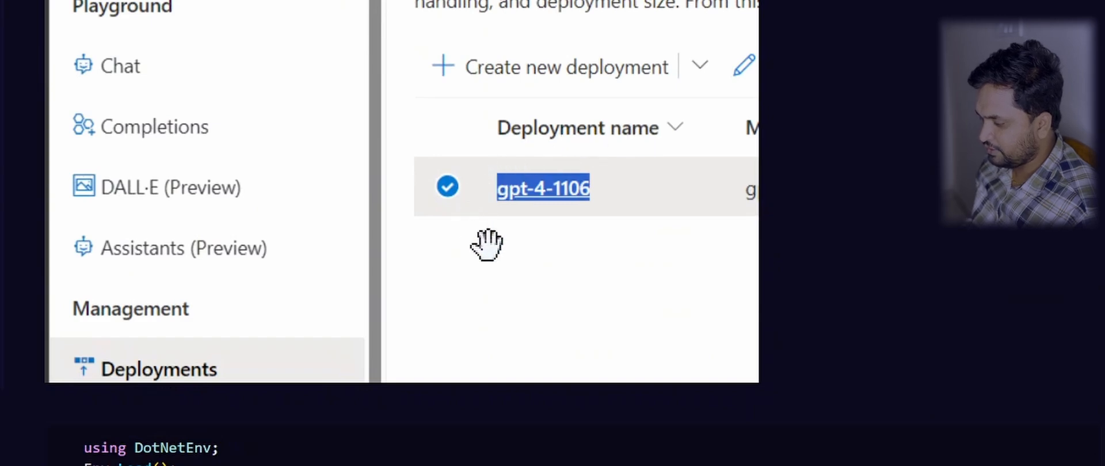
mouse_move(534, 249)
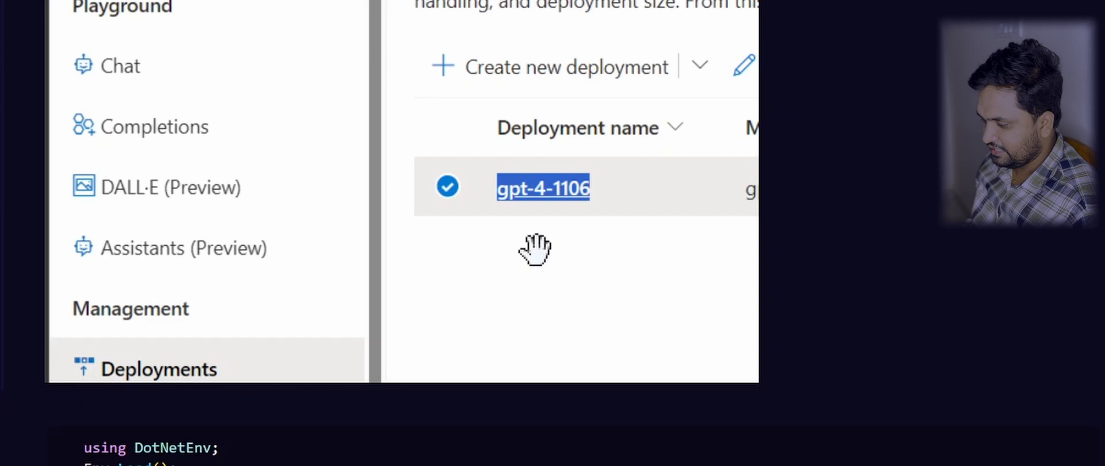
mouse_move(1089, 208)
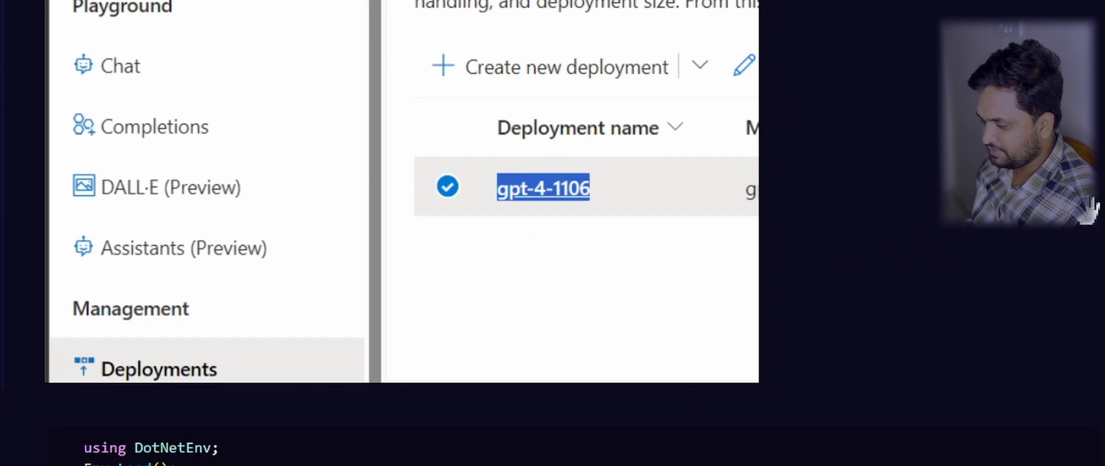
scroll("down", 3)
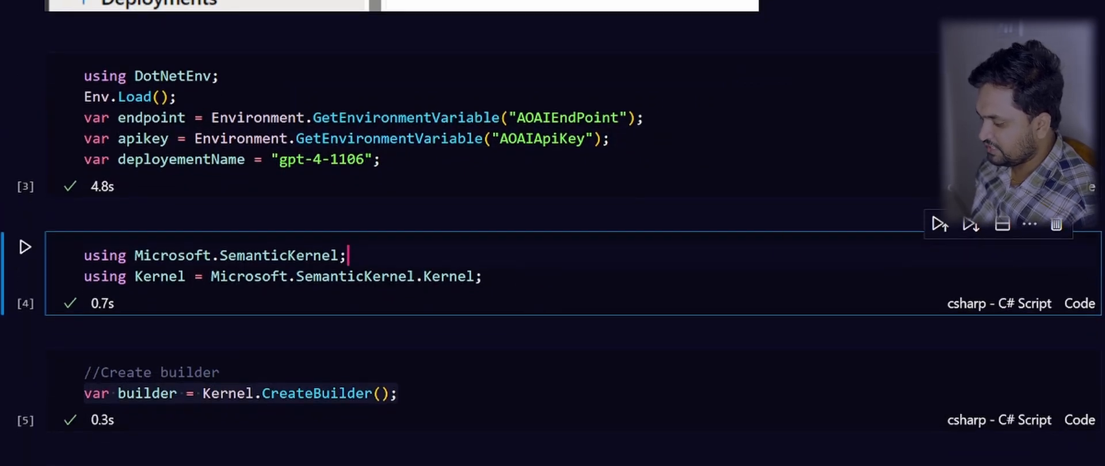
scroll("down", 3)
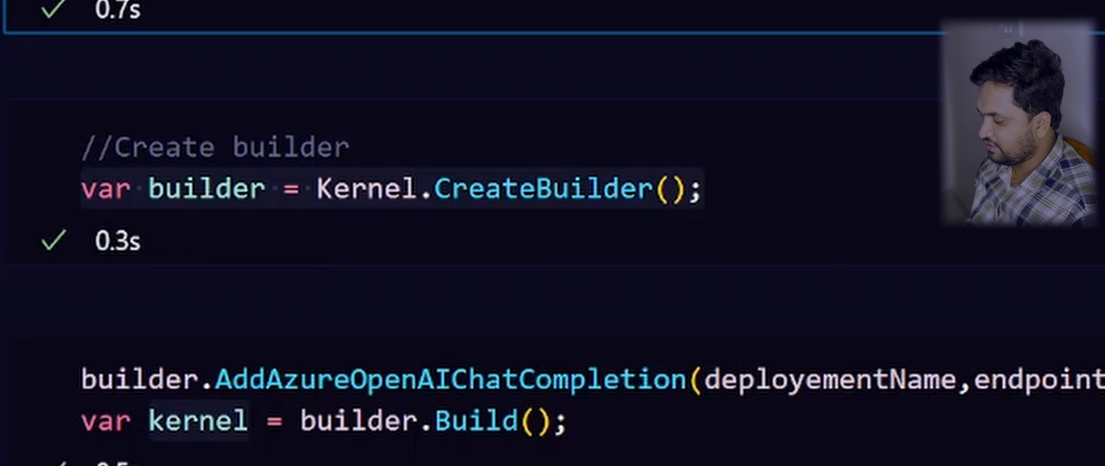
scroll("down", 3)
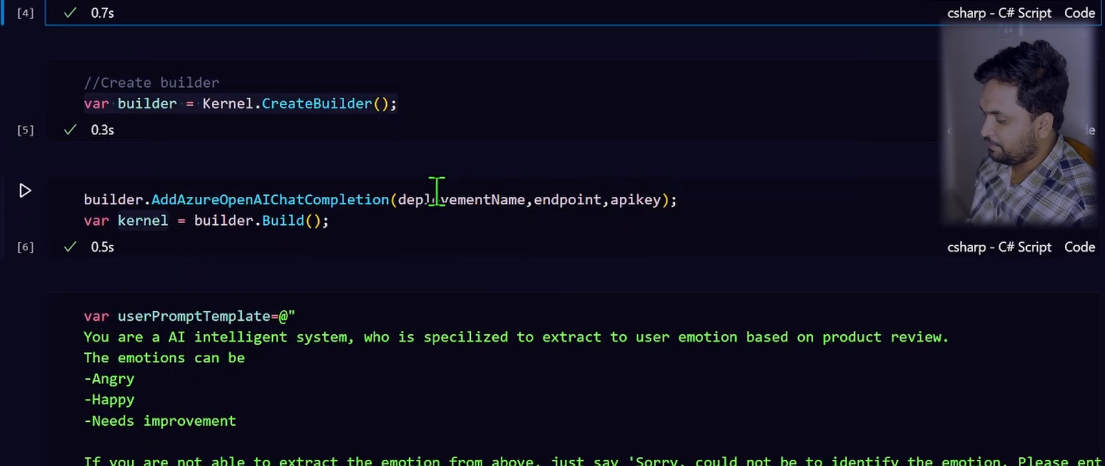
mouse_move(459, 199)
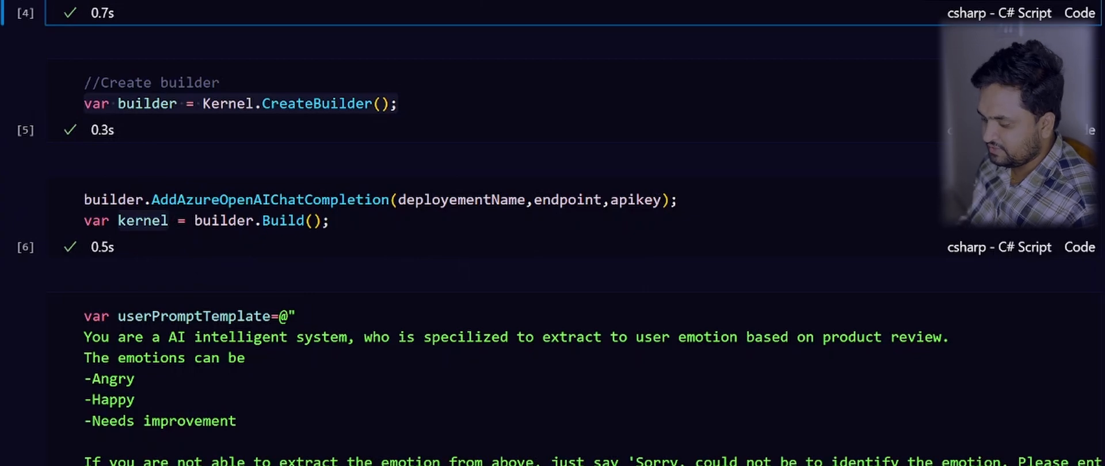
scroll("down", 3)
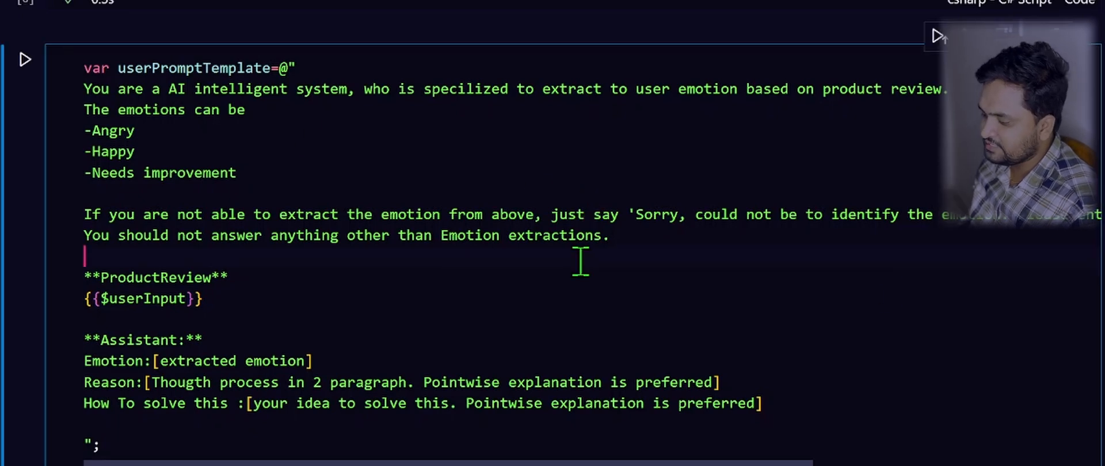
mouse_move(207, 193)
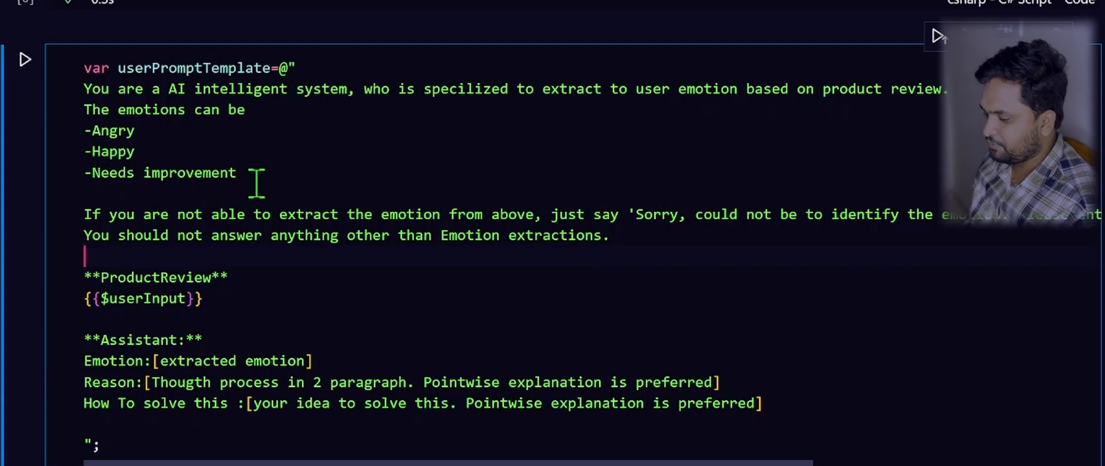
left_click_drag(84, 130, 236, 173)
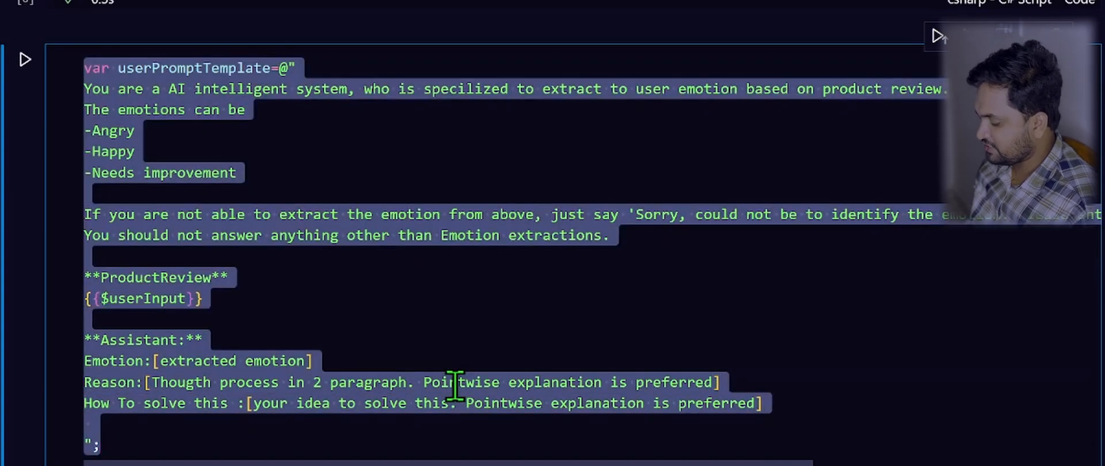
mouse_move(261, 362)
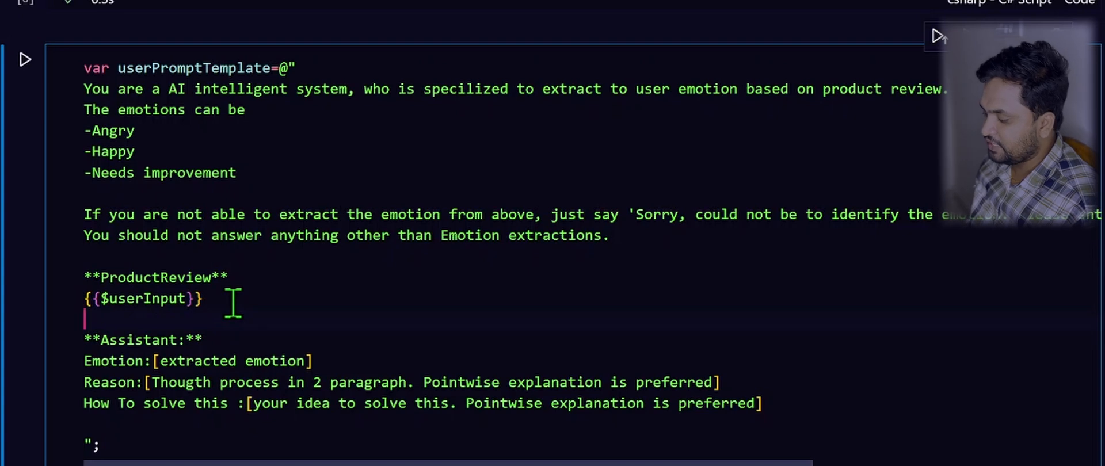
mouse_move(232, 302)
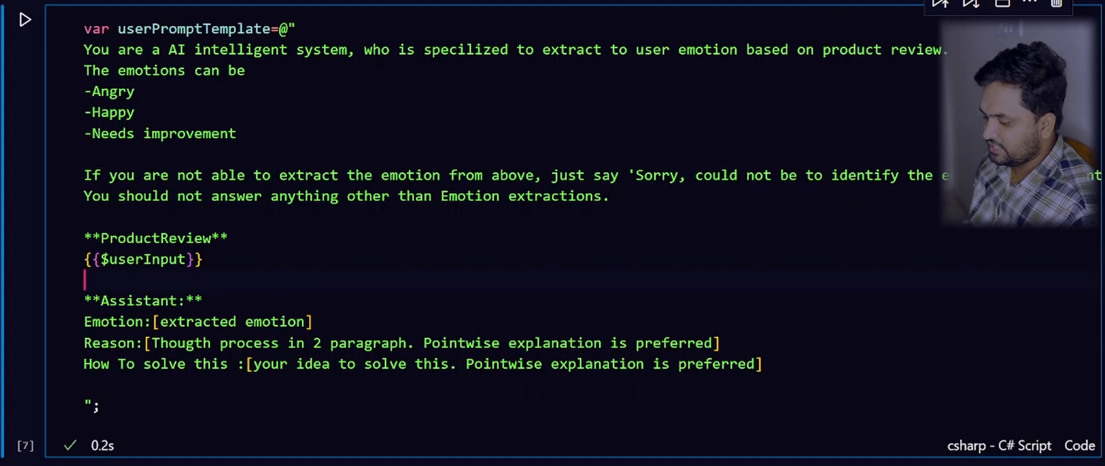
scroll("down", 3)
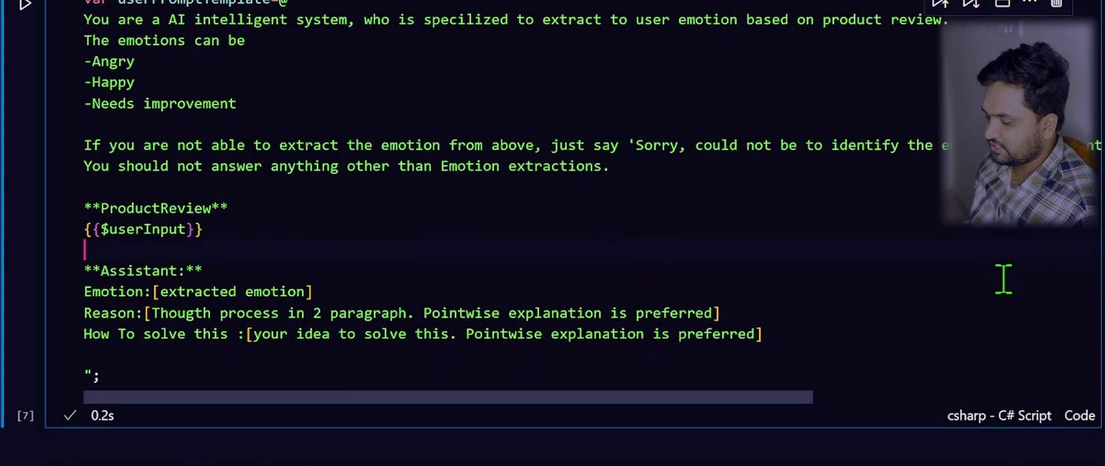
scroll("down", 3)
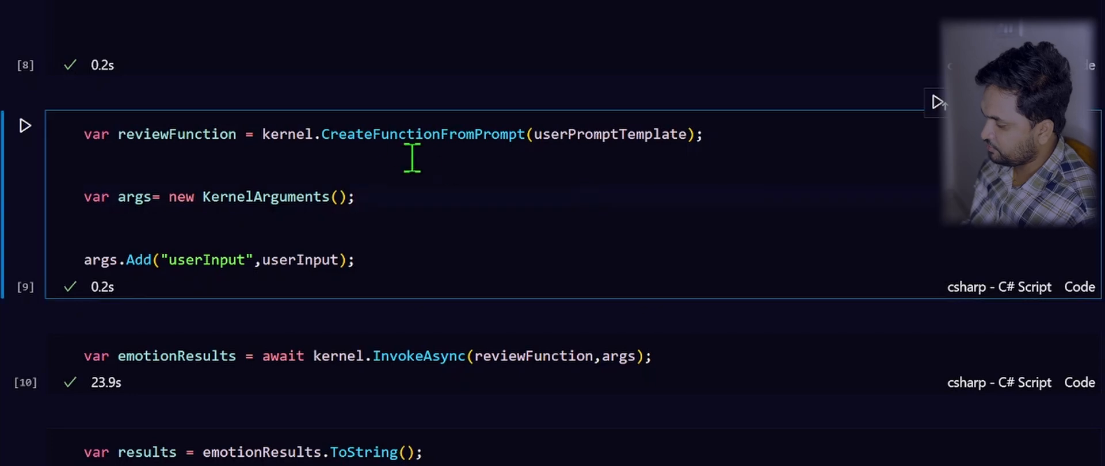
double_click(423, 134)
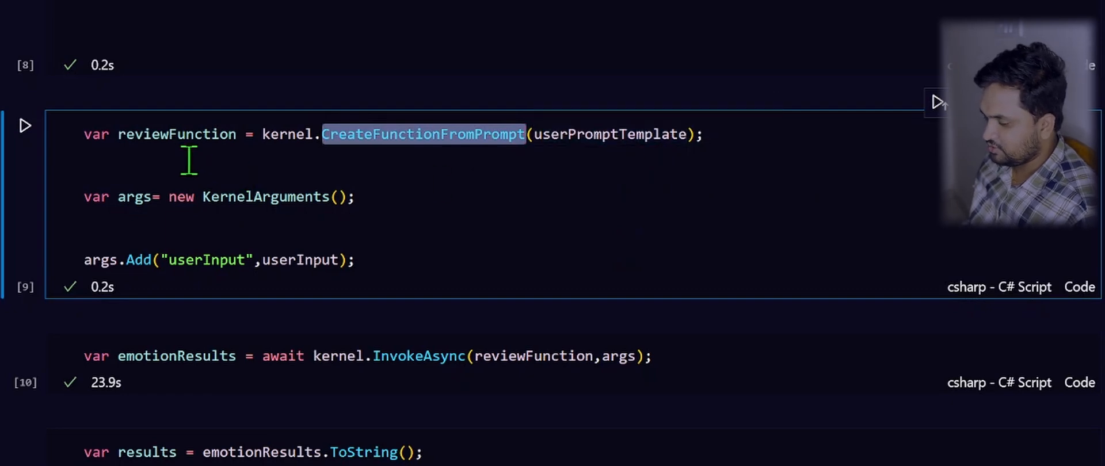
mouse_move(178, 134)
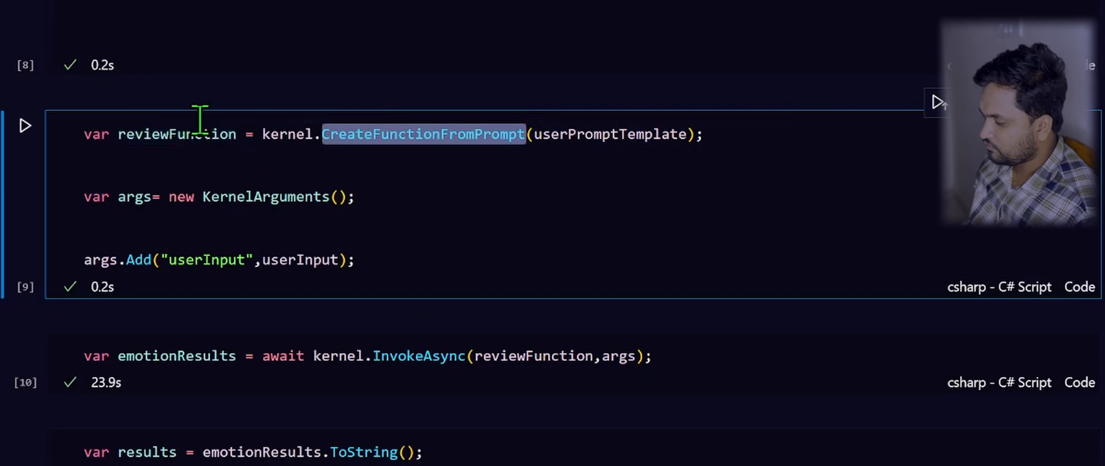
mouse_move(417, 229)
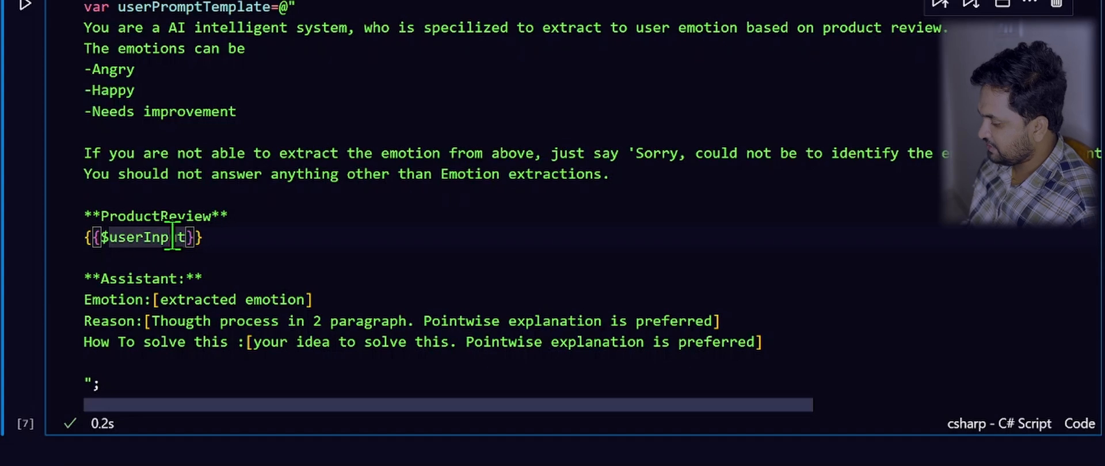
type("u")
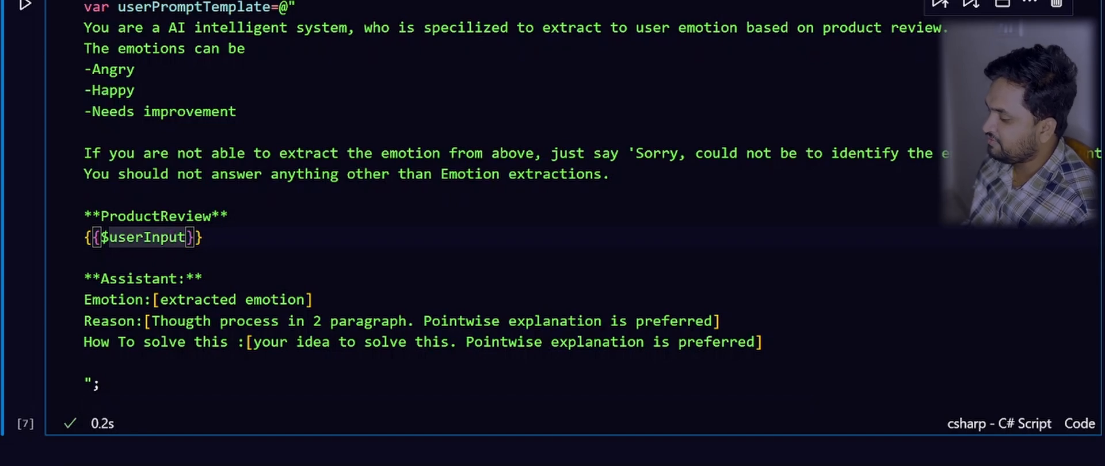
scroll("down", 3)
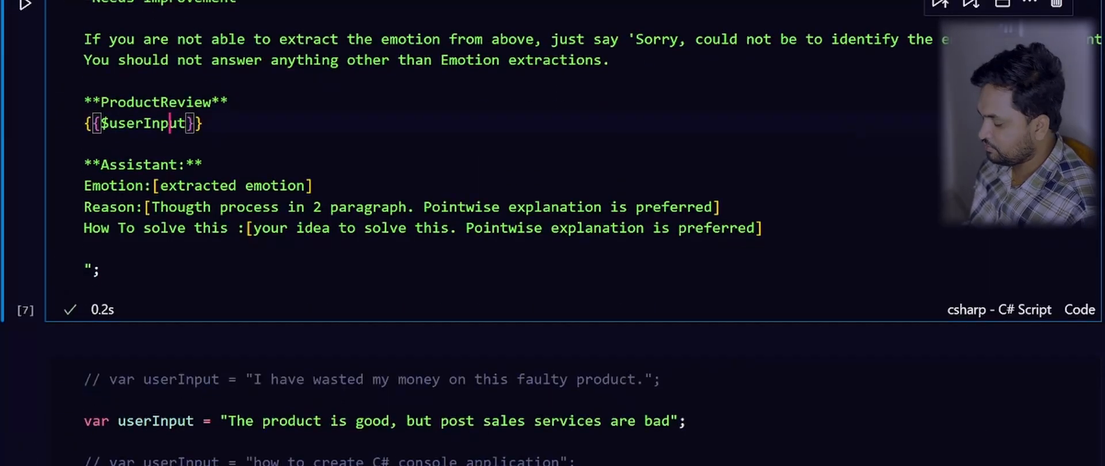
scroll("down", 3)
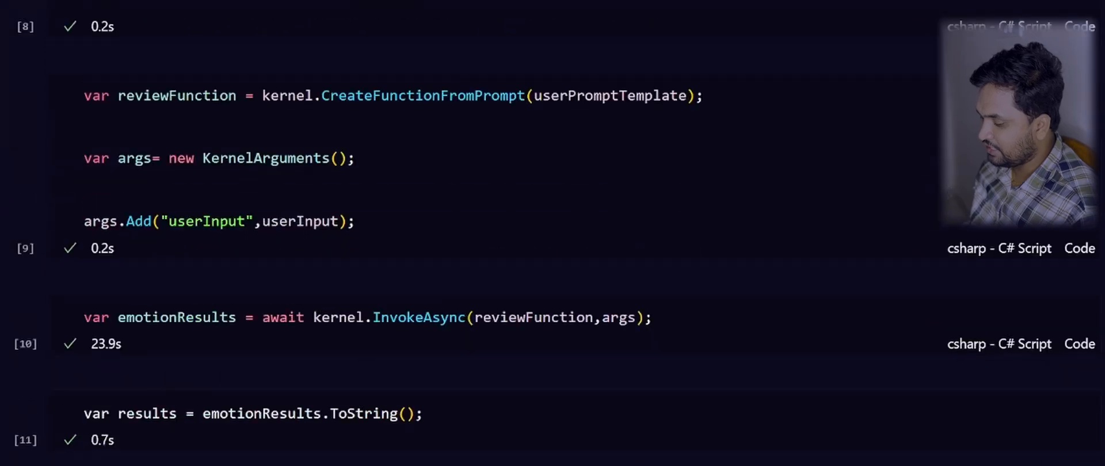
scroll("down", 3)
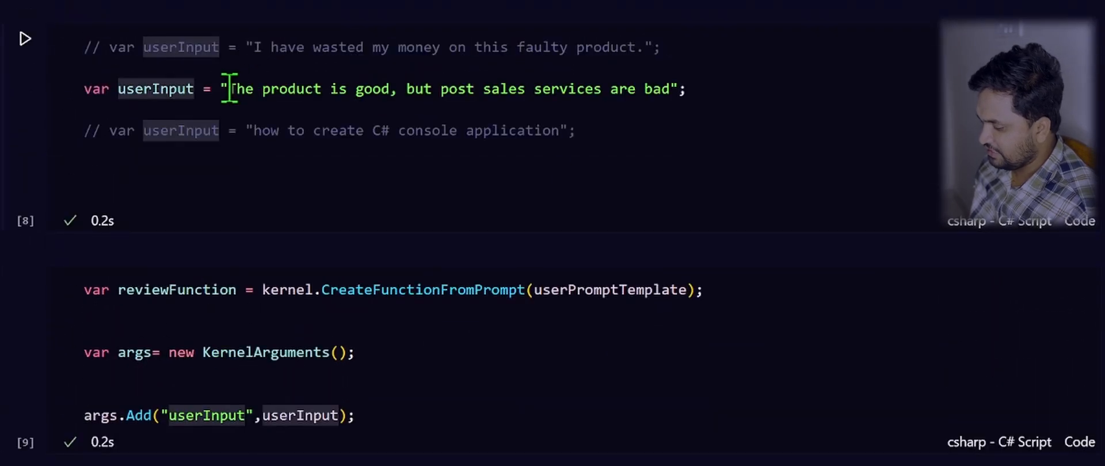
mouse_move(229, 89)
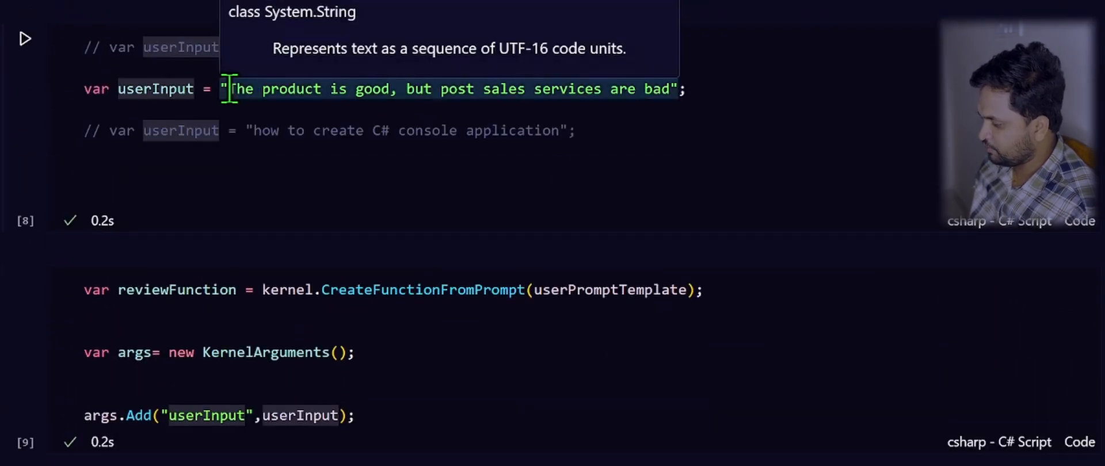
scroll("down", 3)
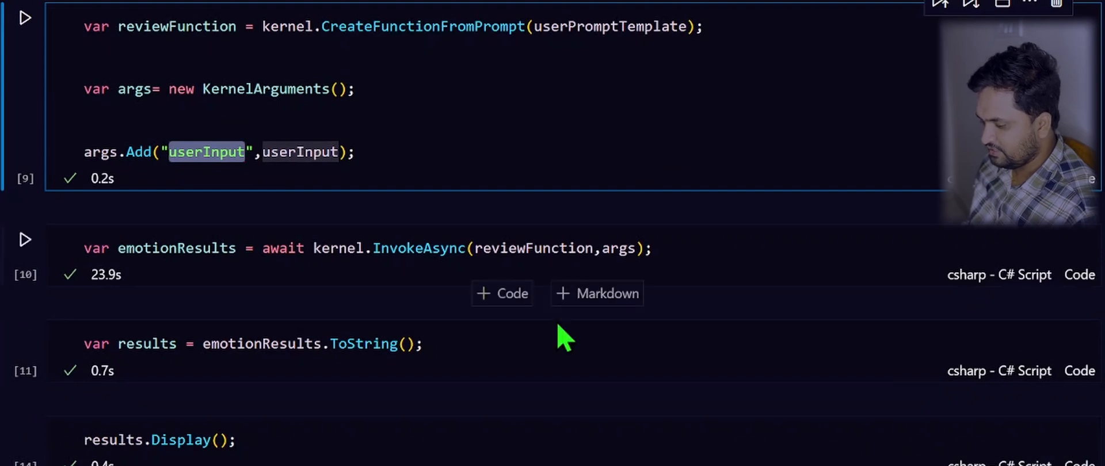
mouse_move(430, 289)
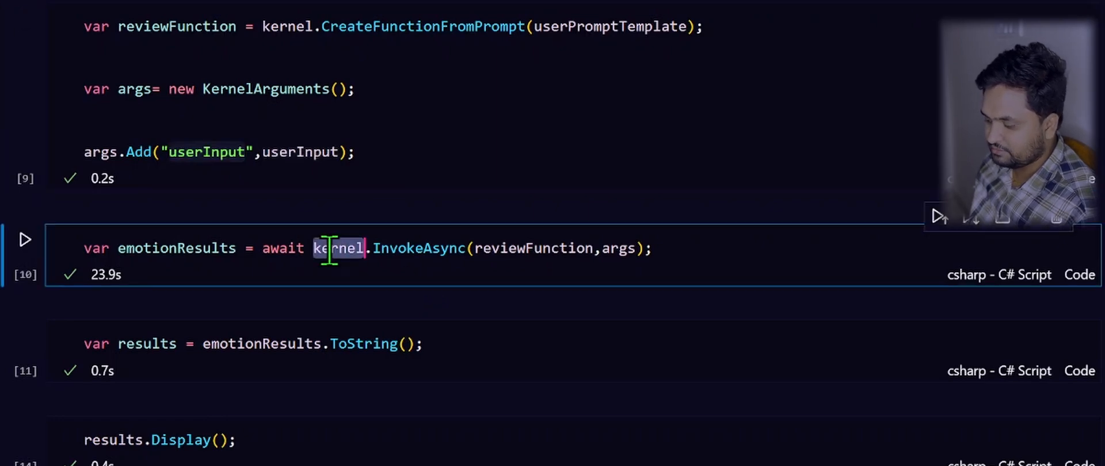
double_click(419, 248)
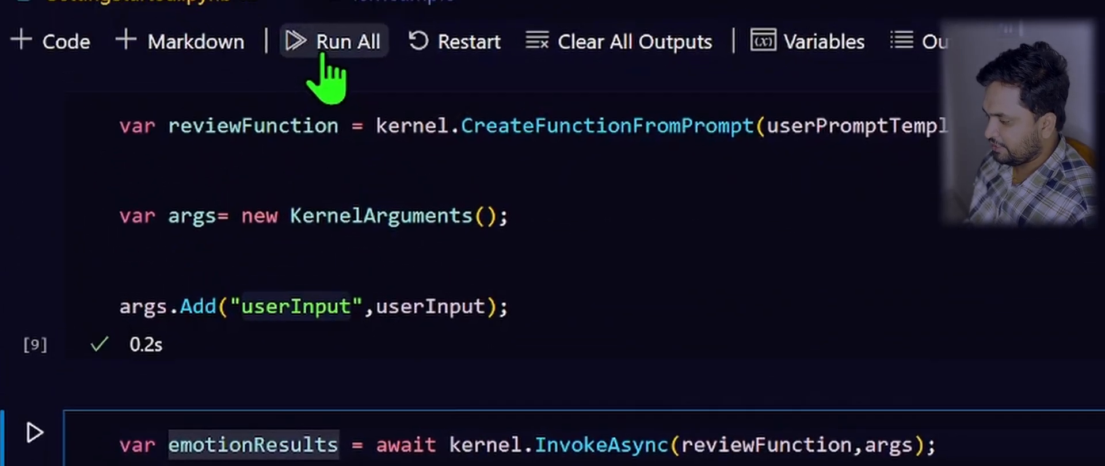
- Rerun all notebook cells and highlight the resulting 'Emotion: Needs improvement' output line
left_click(333, 40)
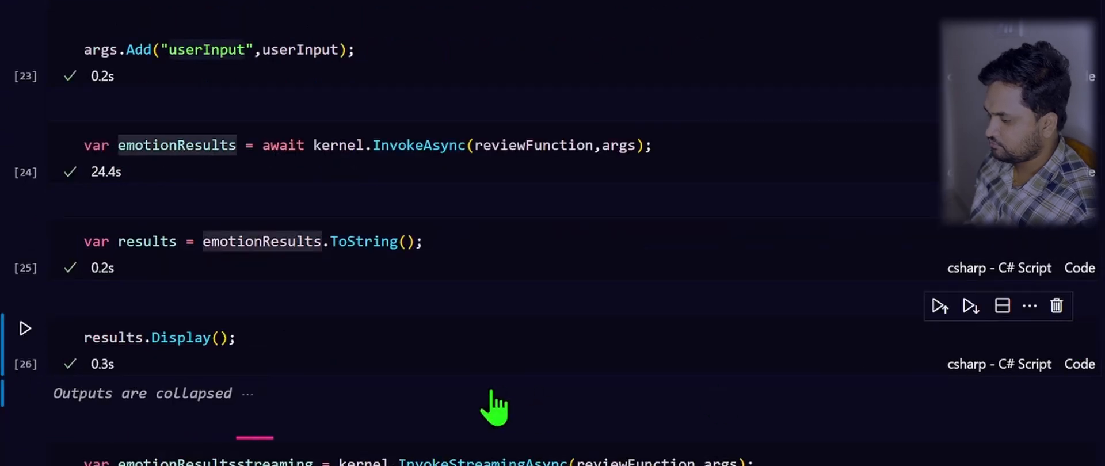
mouse_move(25, 397)
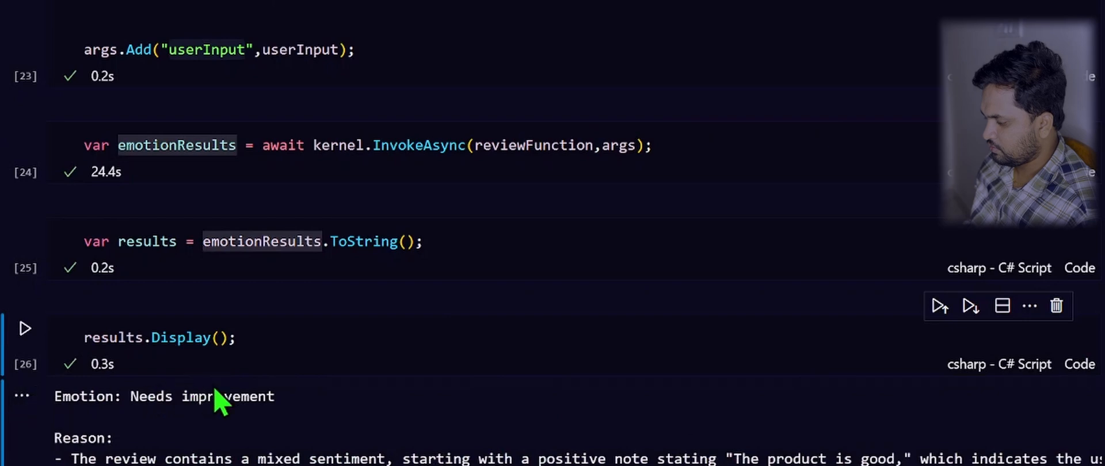
scroll("down", 3)
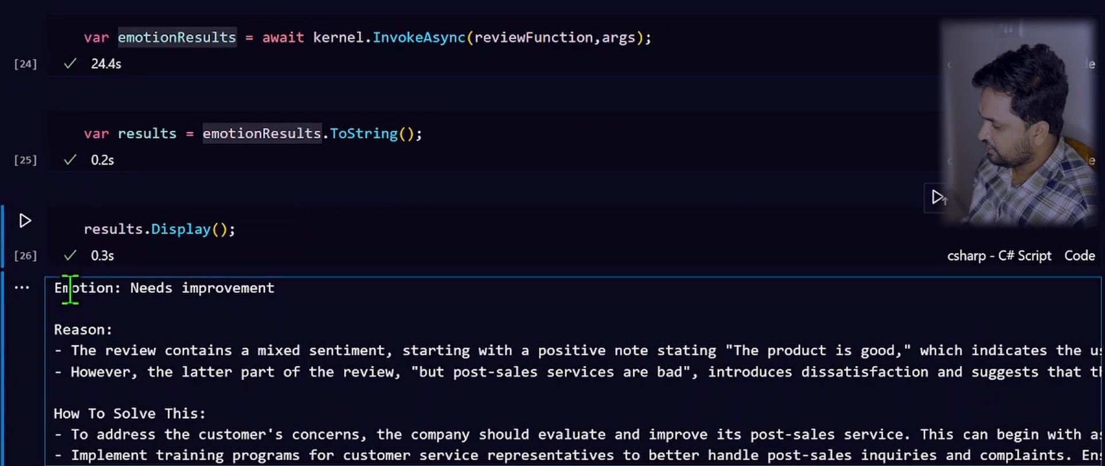
triple_click(163, 287)
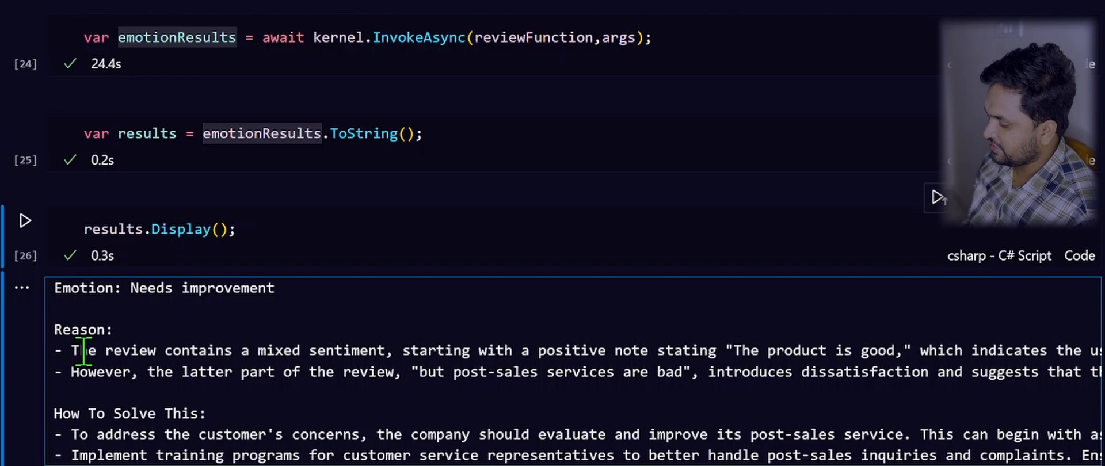
mouse_move(219, 415)
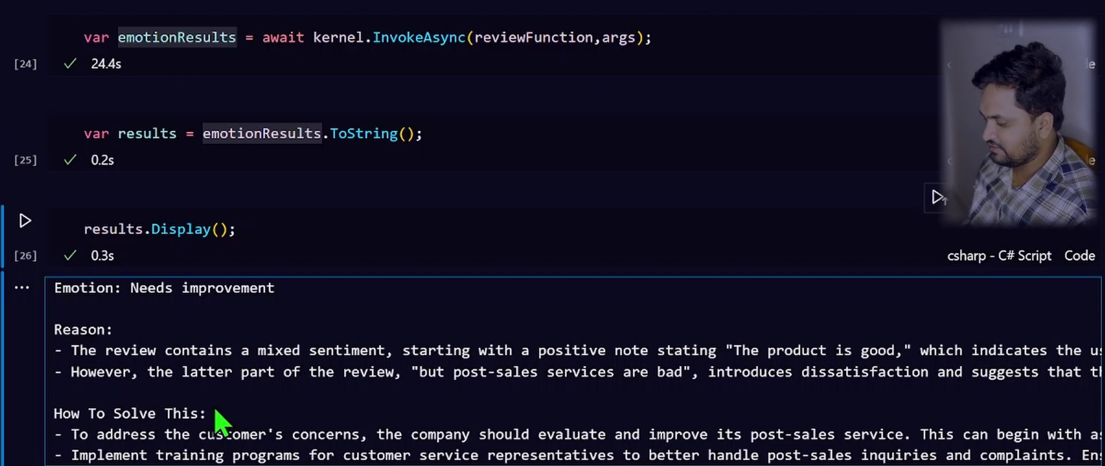